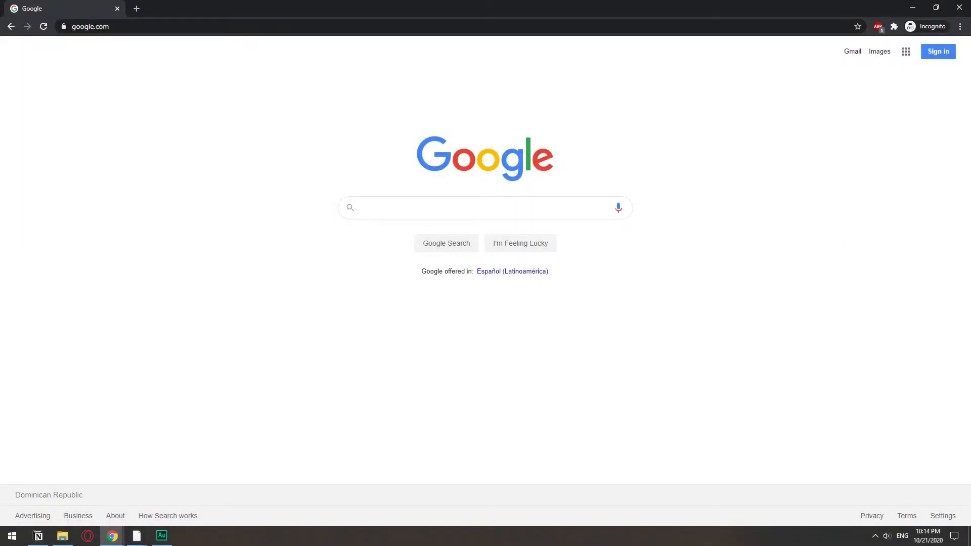
Step: Search Google for 'chrome remote desktop' in Chrome
left_click(457, 208)
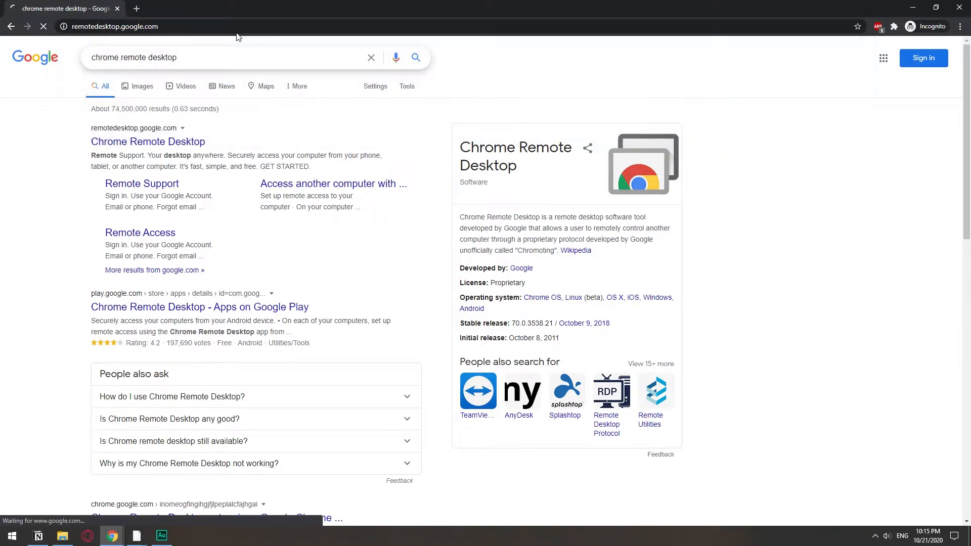
Step: Open remotedesktop.google.com from the search results and go to its Remote Access page
left_click(147, 141)
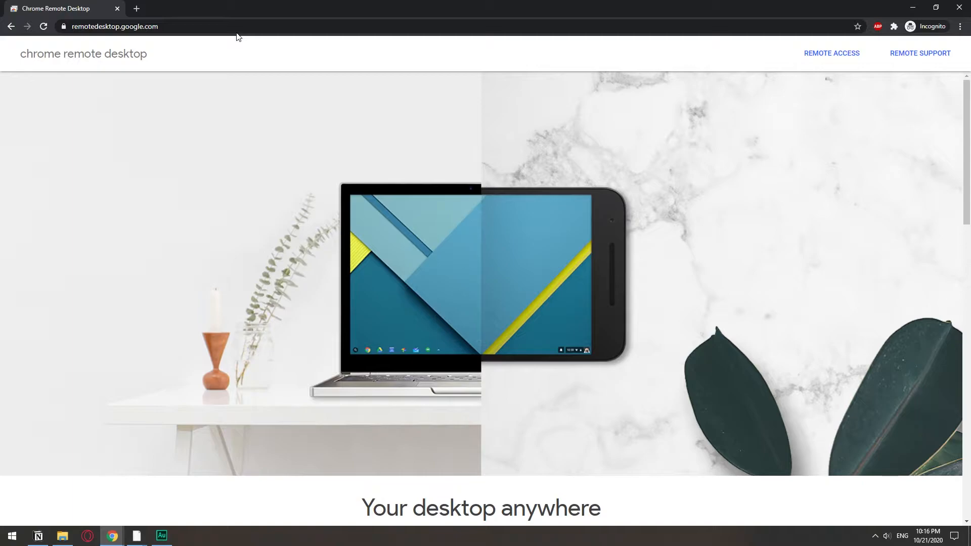
mouse_move(832, 54)
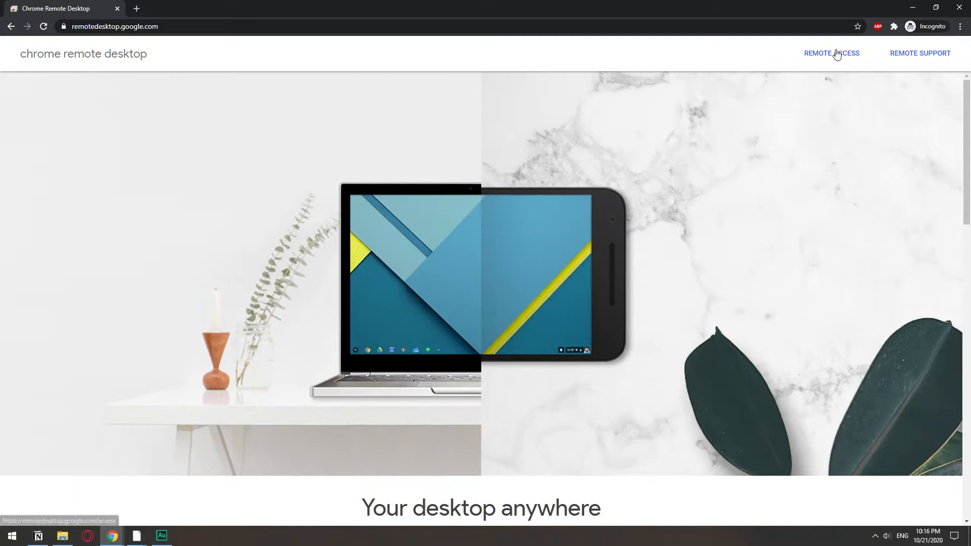
left_click(832, 54)
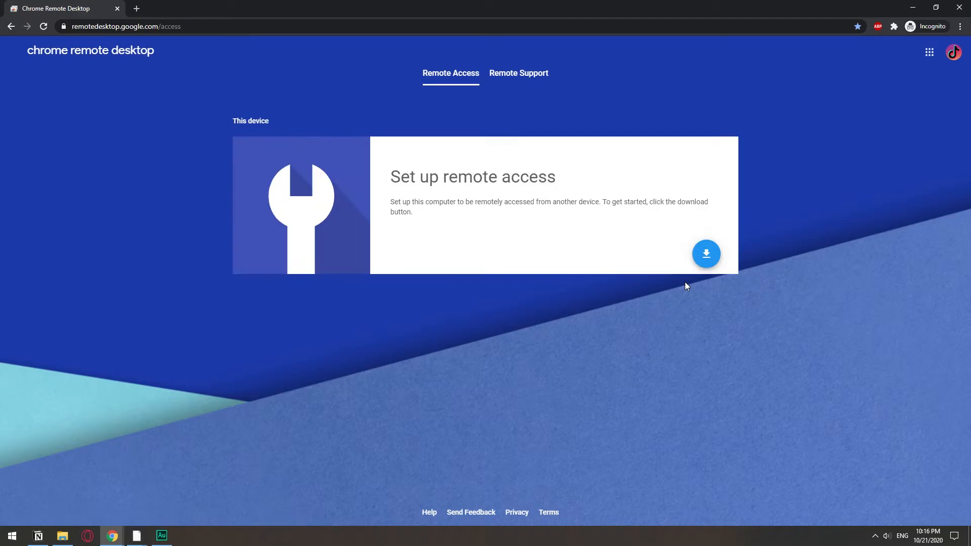
mouse_move(704, 278)
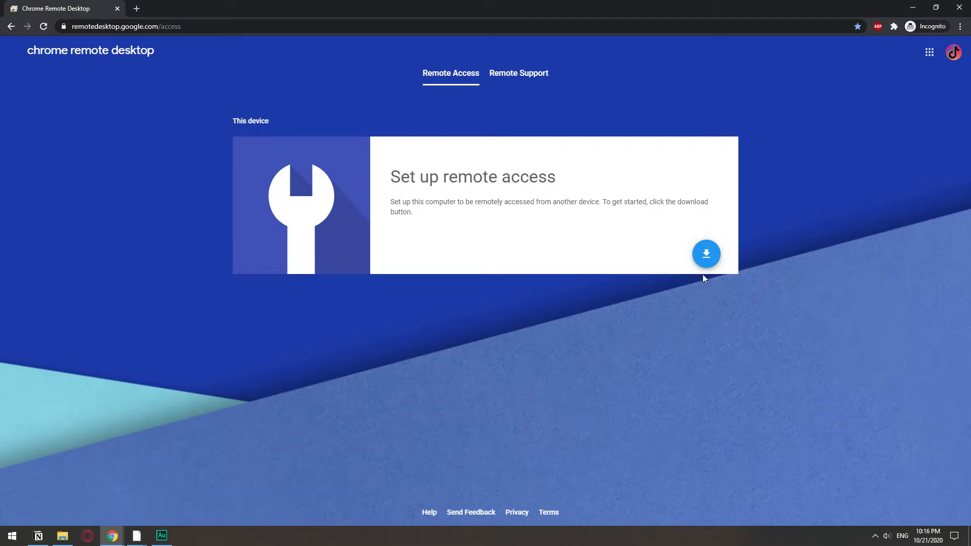
left_click(706, 254)
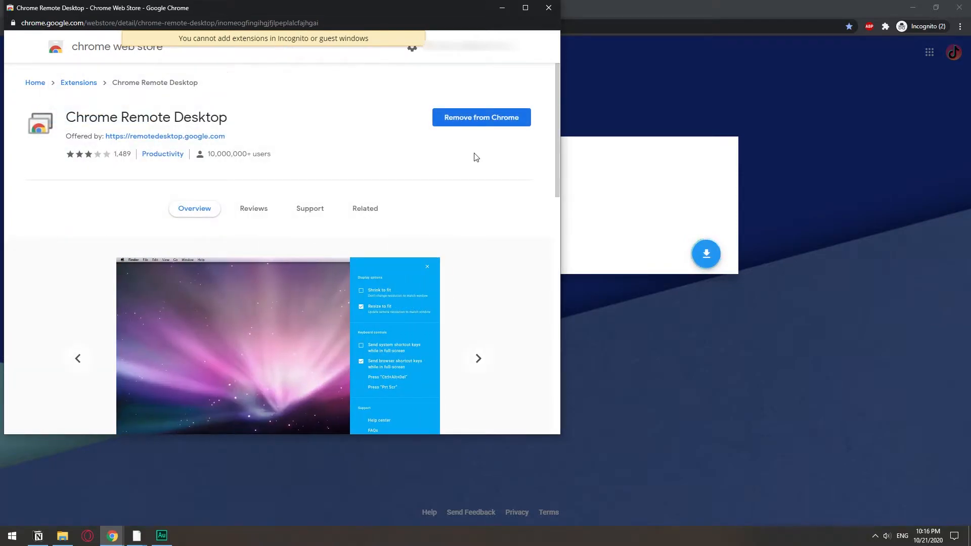
left_click(477, 358)
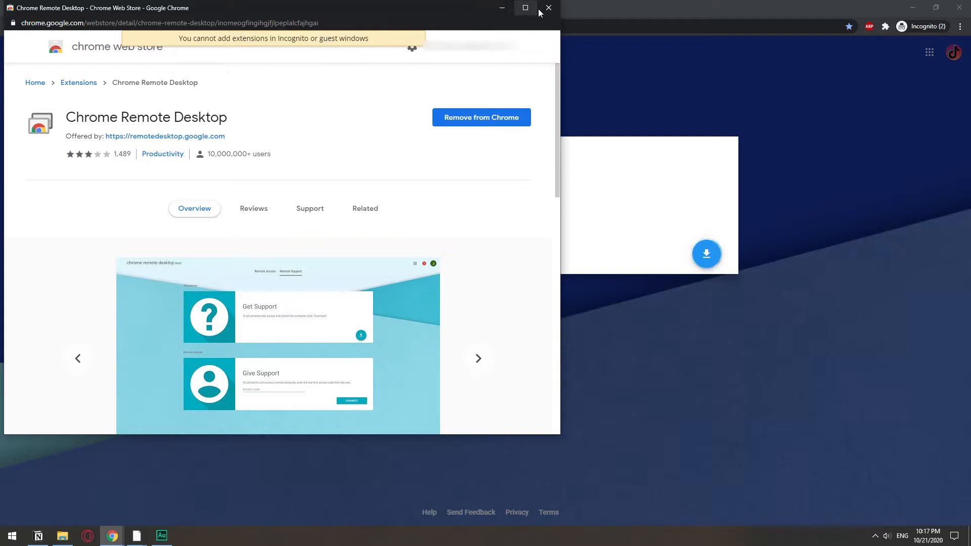
left_click(548, 8)
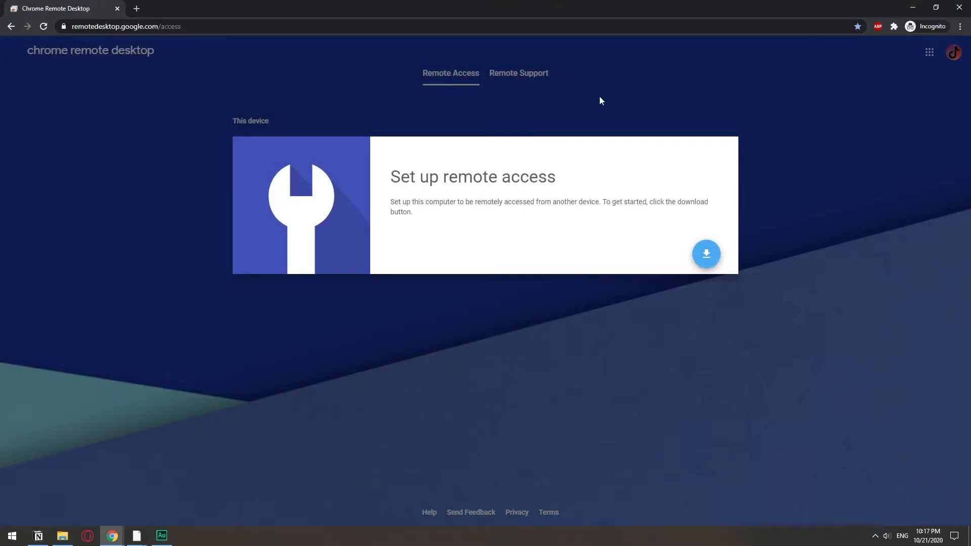
Step: Turn on remote access under the current account and confirm the computer's name
left_click(706, 254)
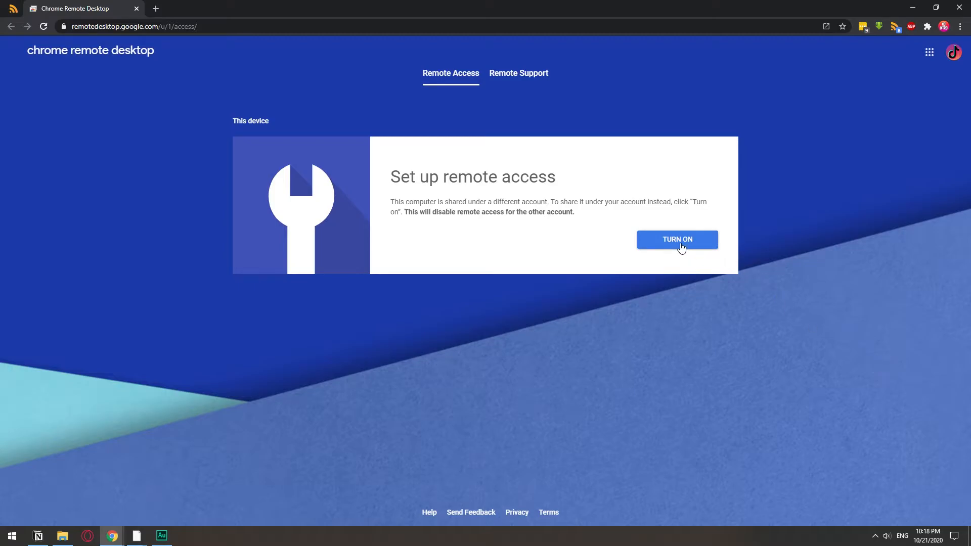
left_click(676, 240)
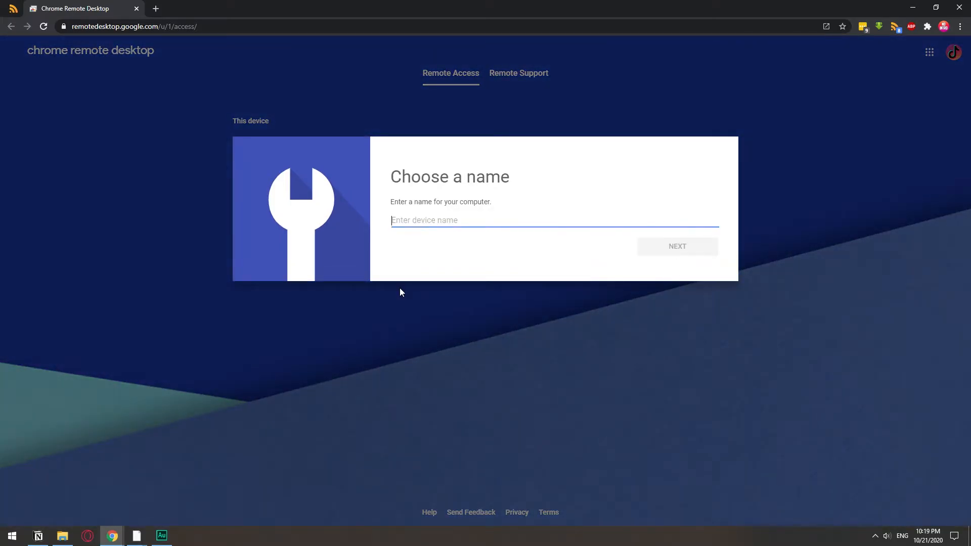
left_click(676, 245)
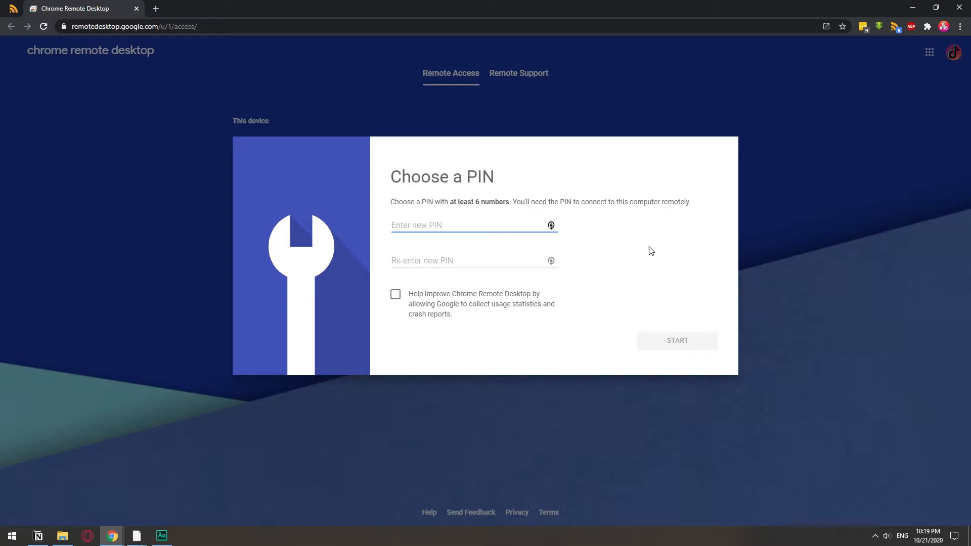
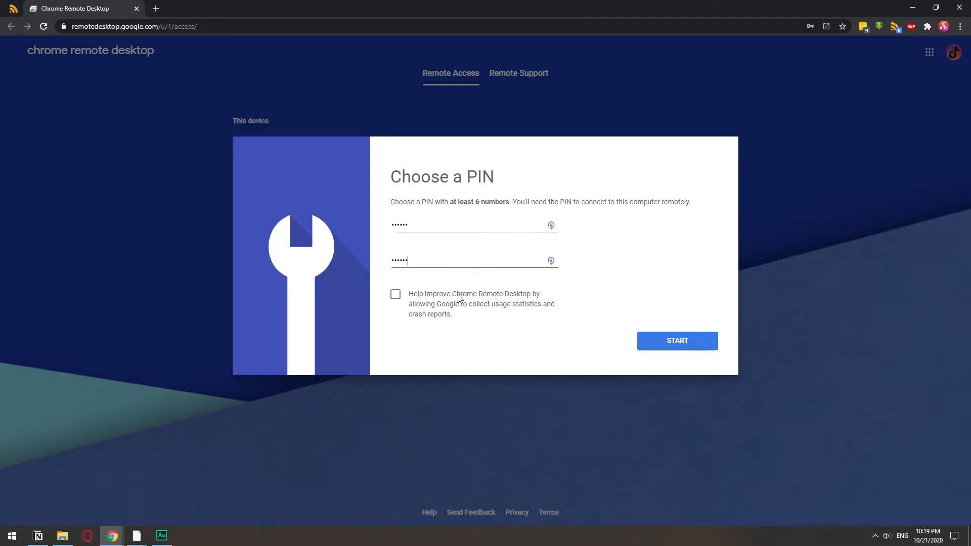
left_click(676, 340)
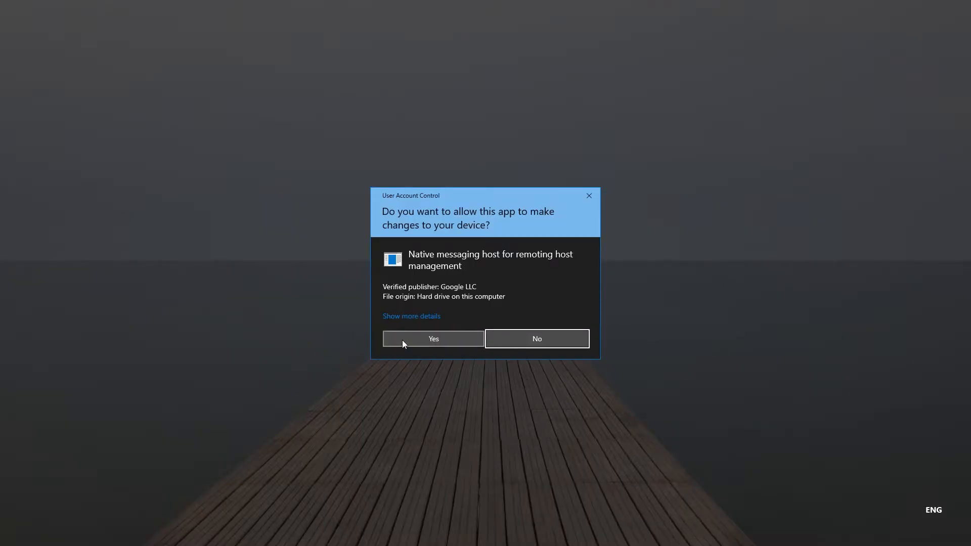
left_click(433, 339)
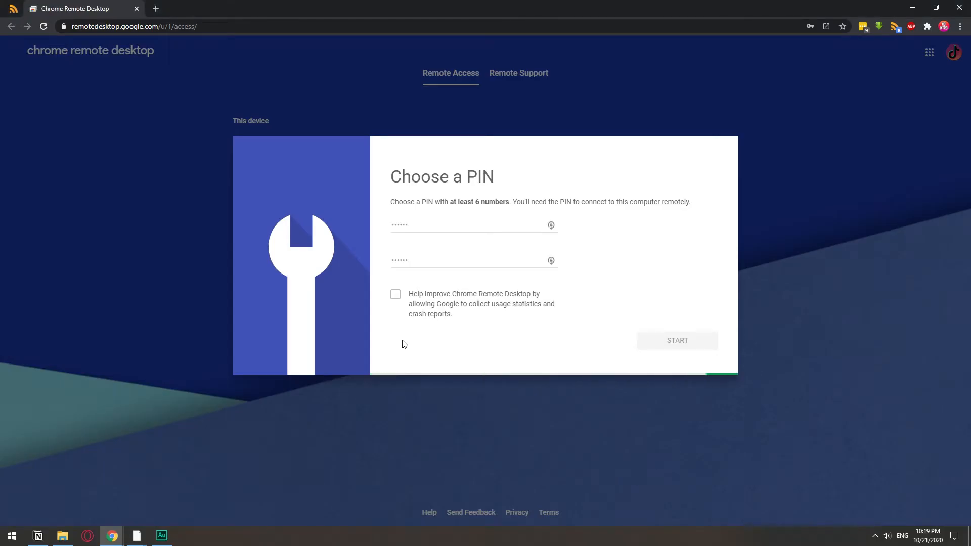
left_click(677, 340)
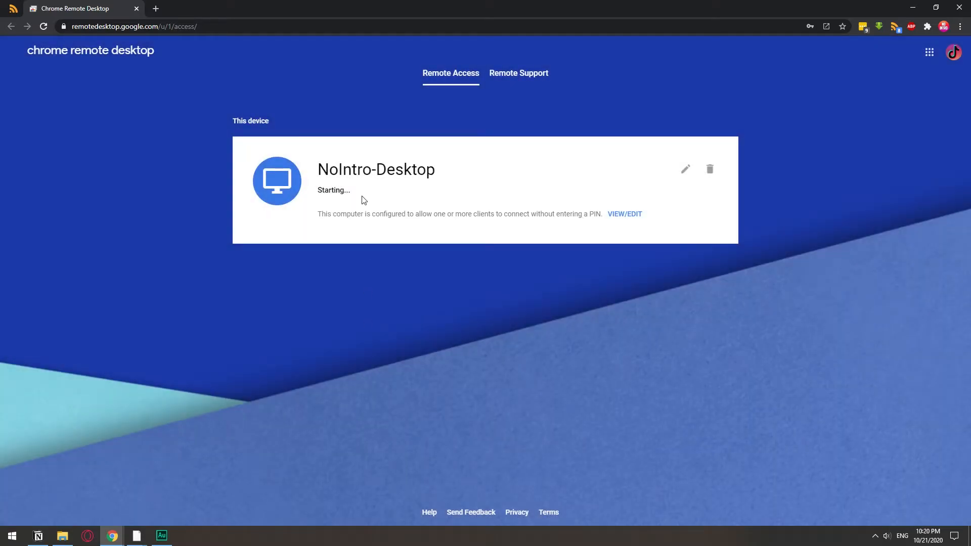
mouse_move(331, 337)
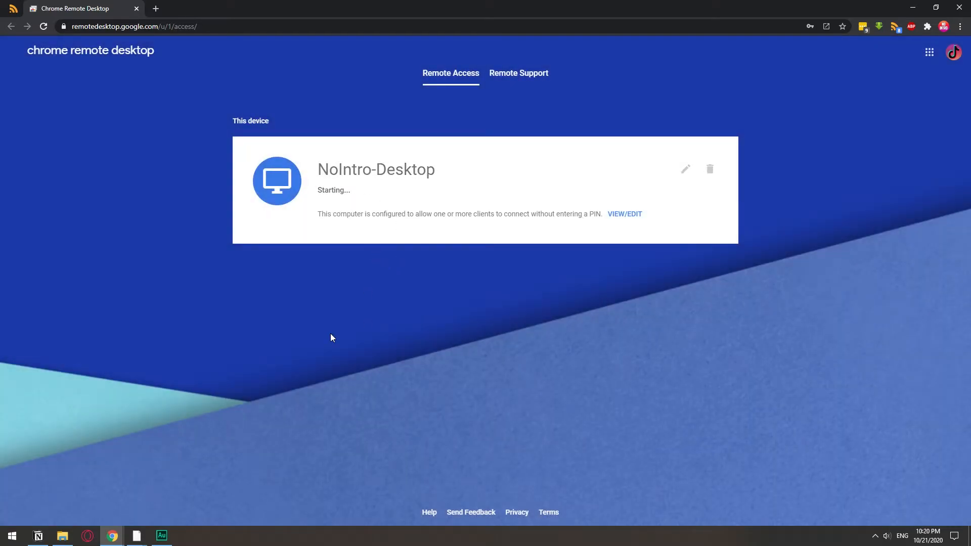
mouse_move(231, 421)
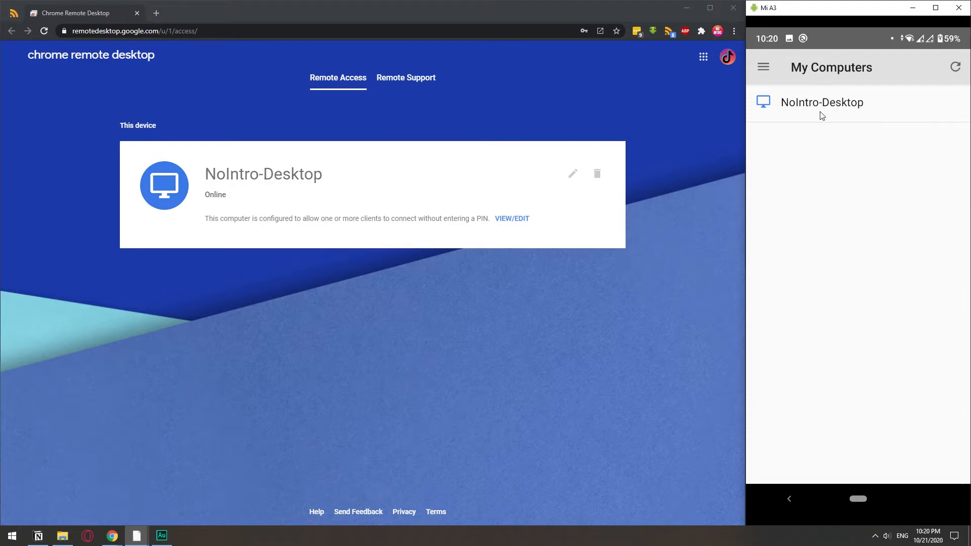
mouse_move(882, 198)
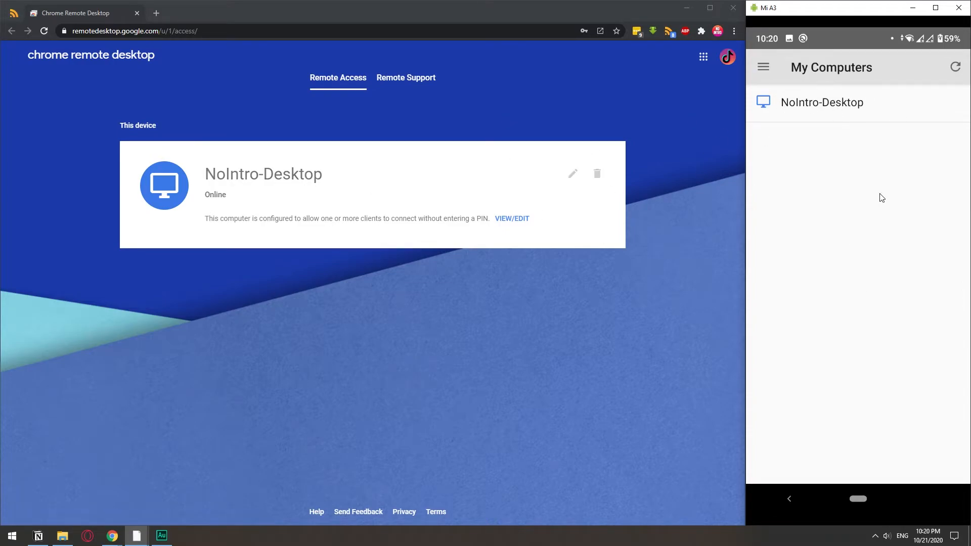
Step: On the phone, pick NoIntro-Desktop and connect with its PIN
left_click(822, 102)
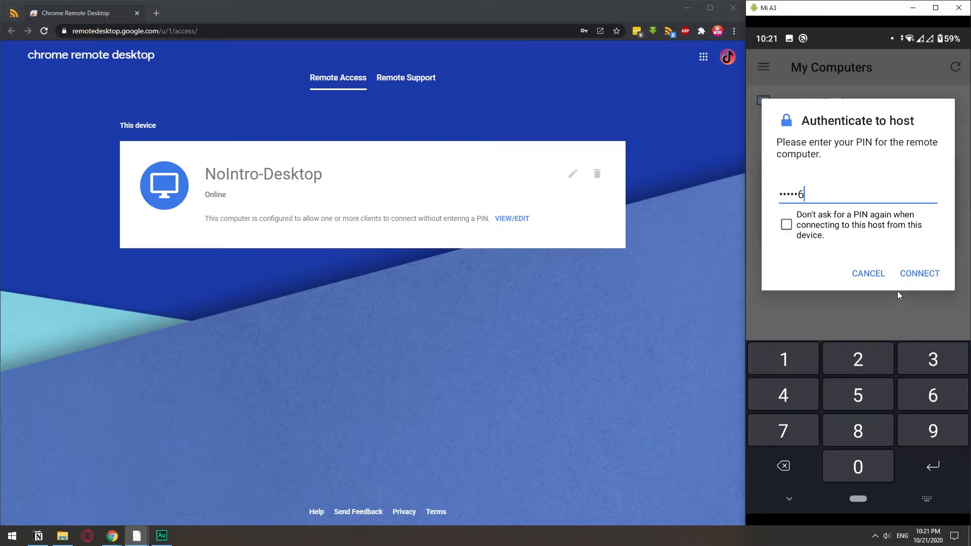
left_click(919, 273)
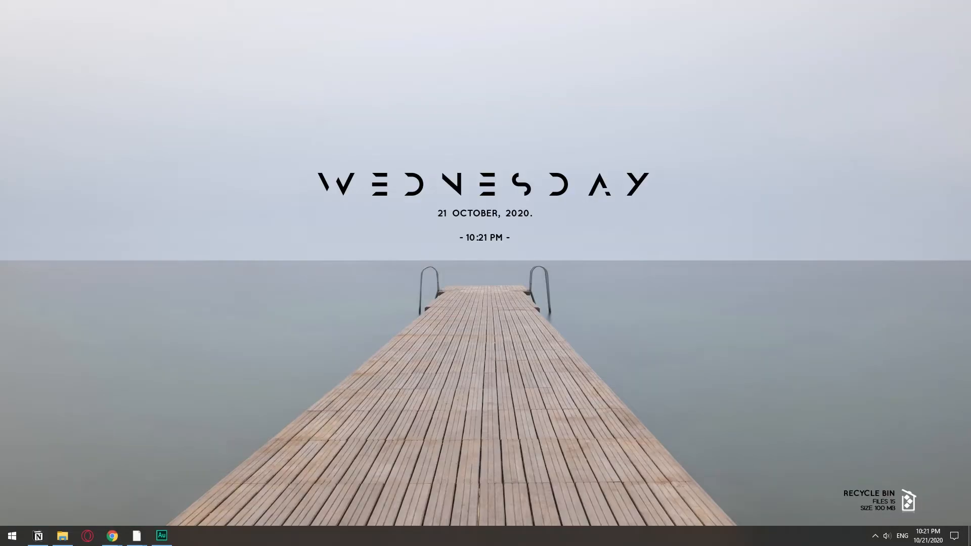
mouse_move(550, 398)
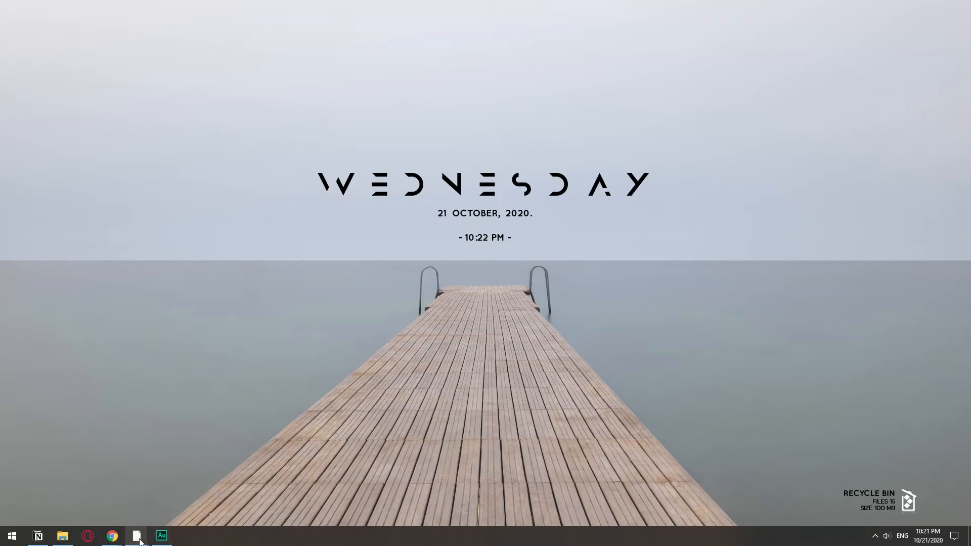
Step: Show the mirrored phone window and restore the Chrome Remote Desktop browser window
left_click(137, 535)
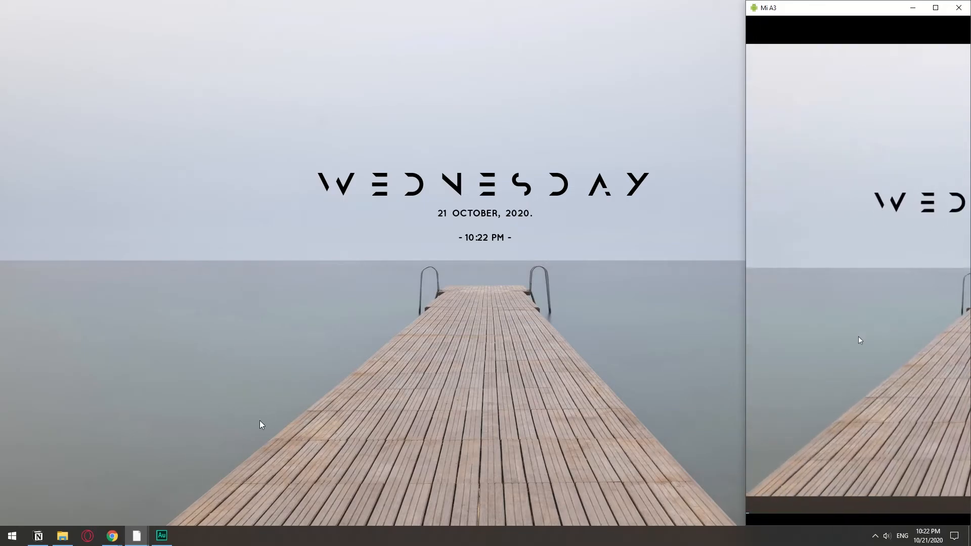
mouse_move(111, 536)
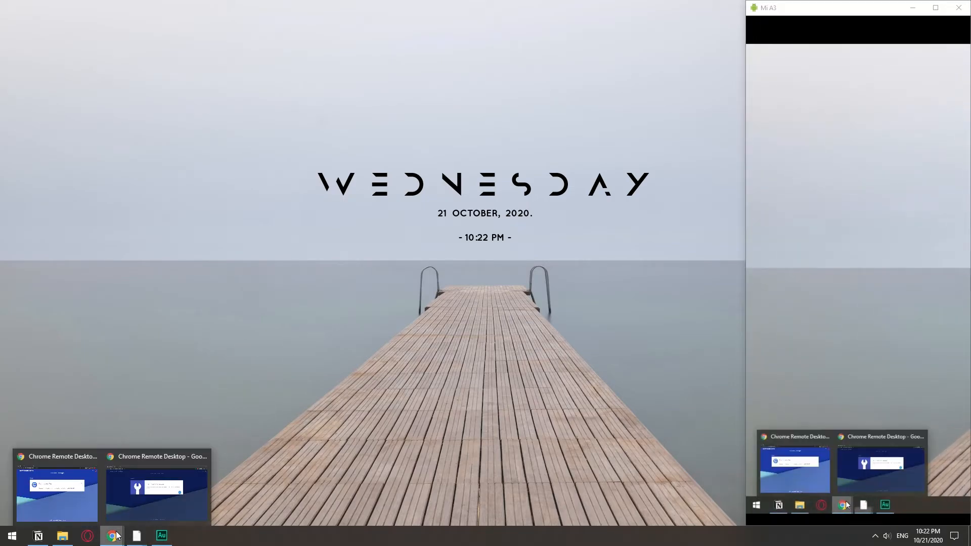
left_click(57, 493)
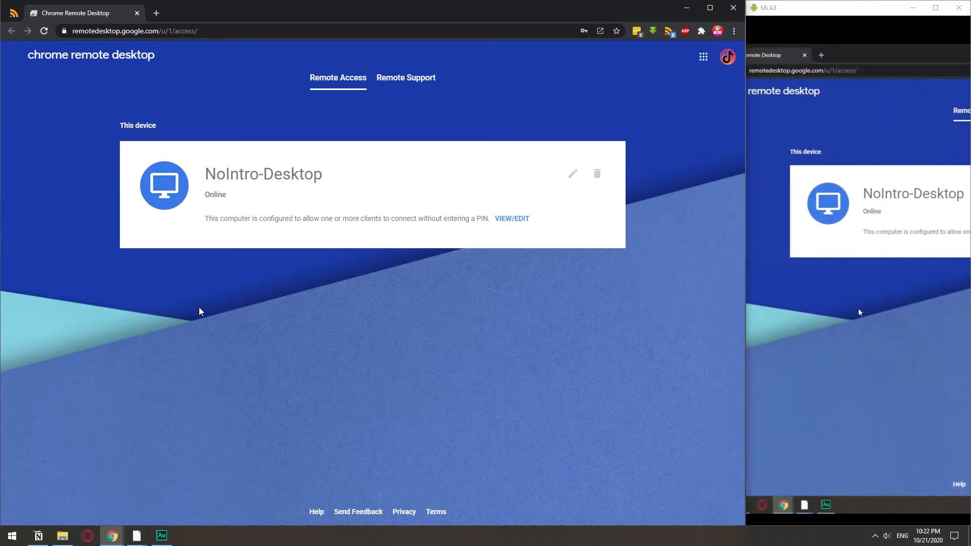
right_click(339, 270)
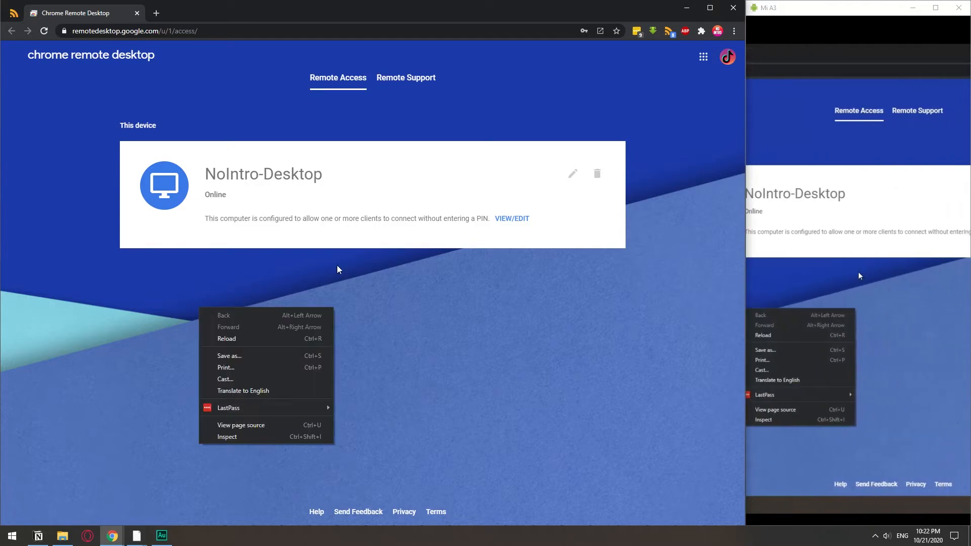
mouse_move(338, 165)
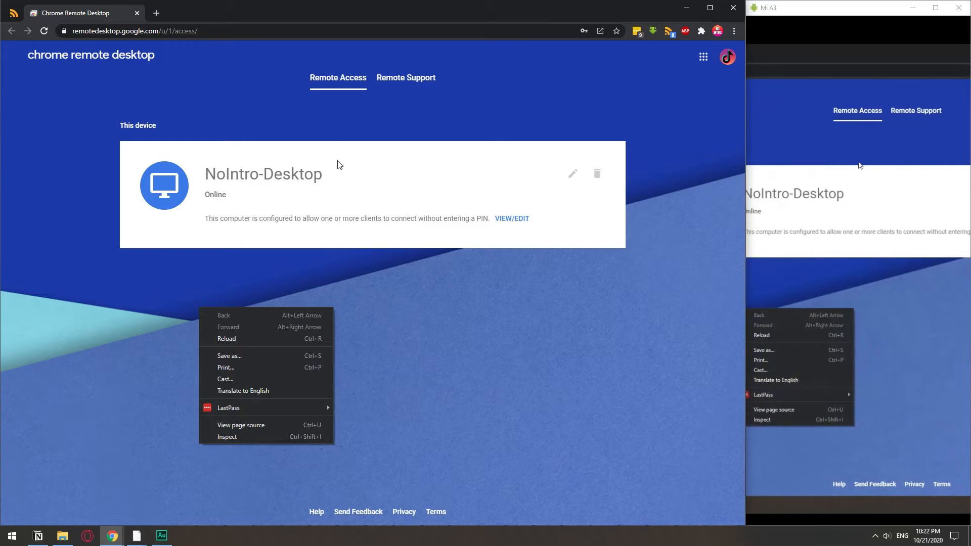
left_click(301, 42)
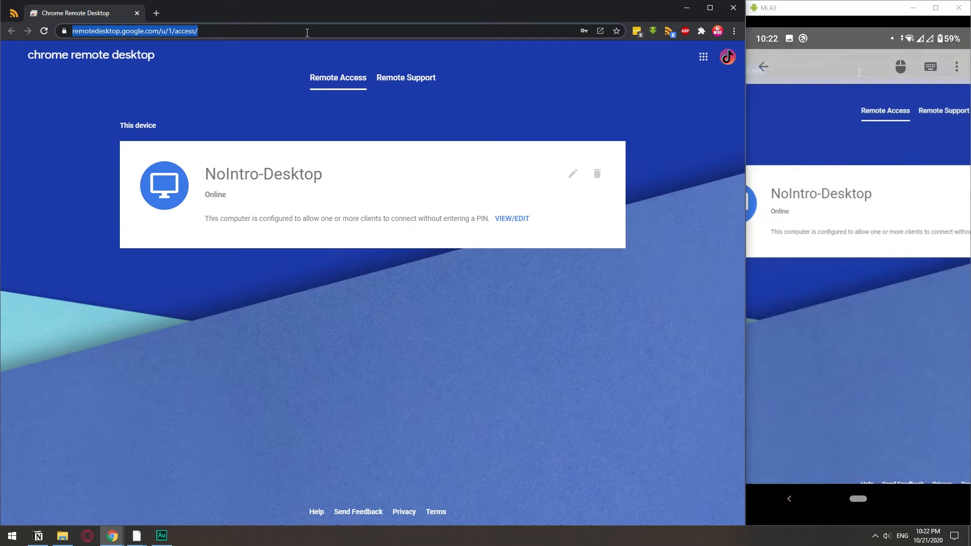
Step: From the phone, type 'jsjshshzhsh' into Chrome's address bar, then open Downloads
left_click(930, 66)
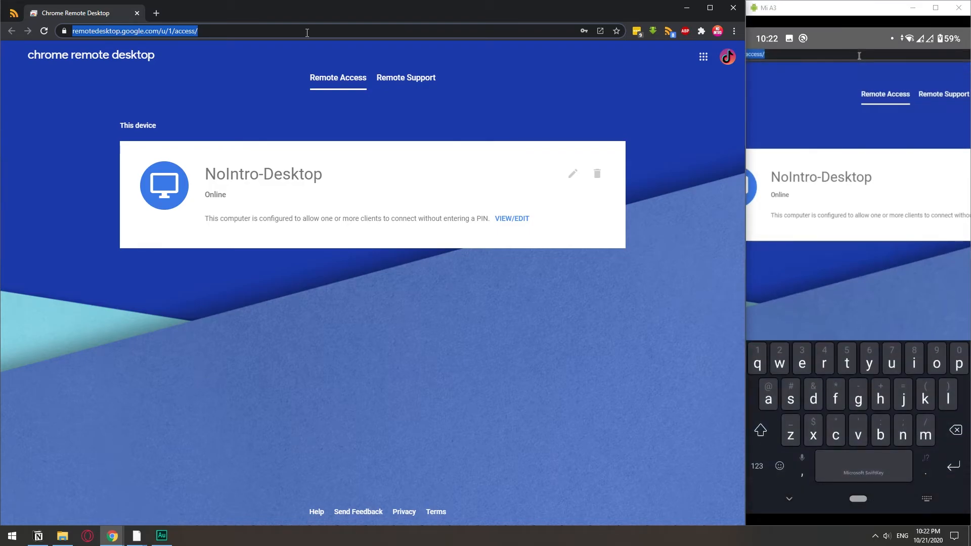
type("jsjshshzhshhdjskissj")
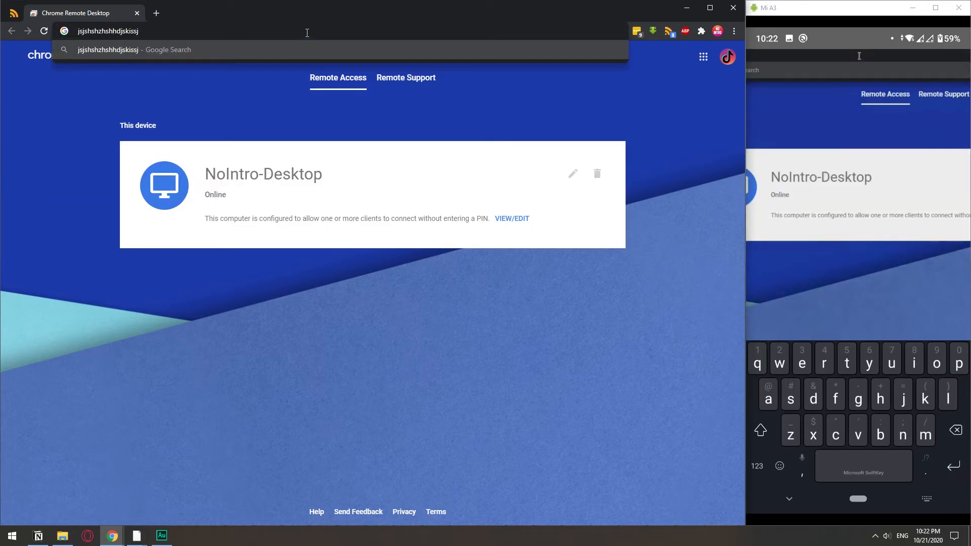
left_click(61, 536)
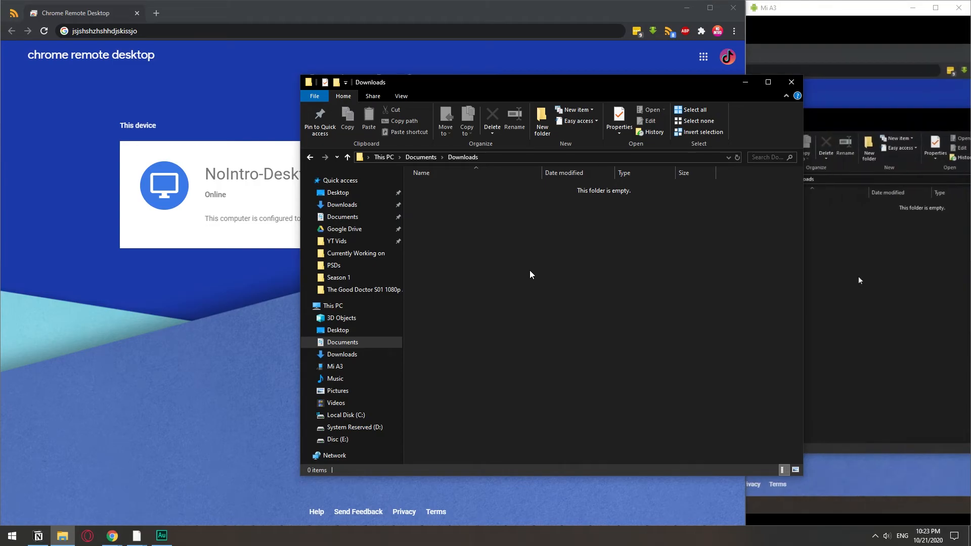